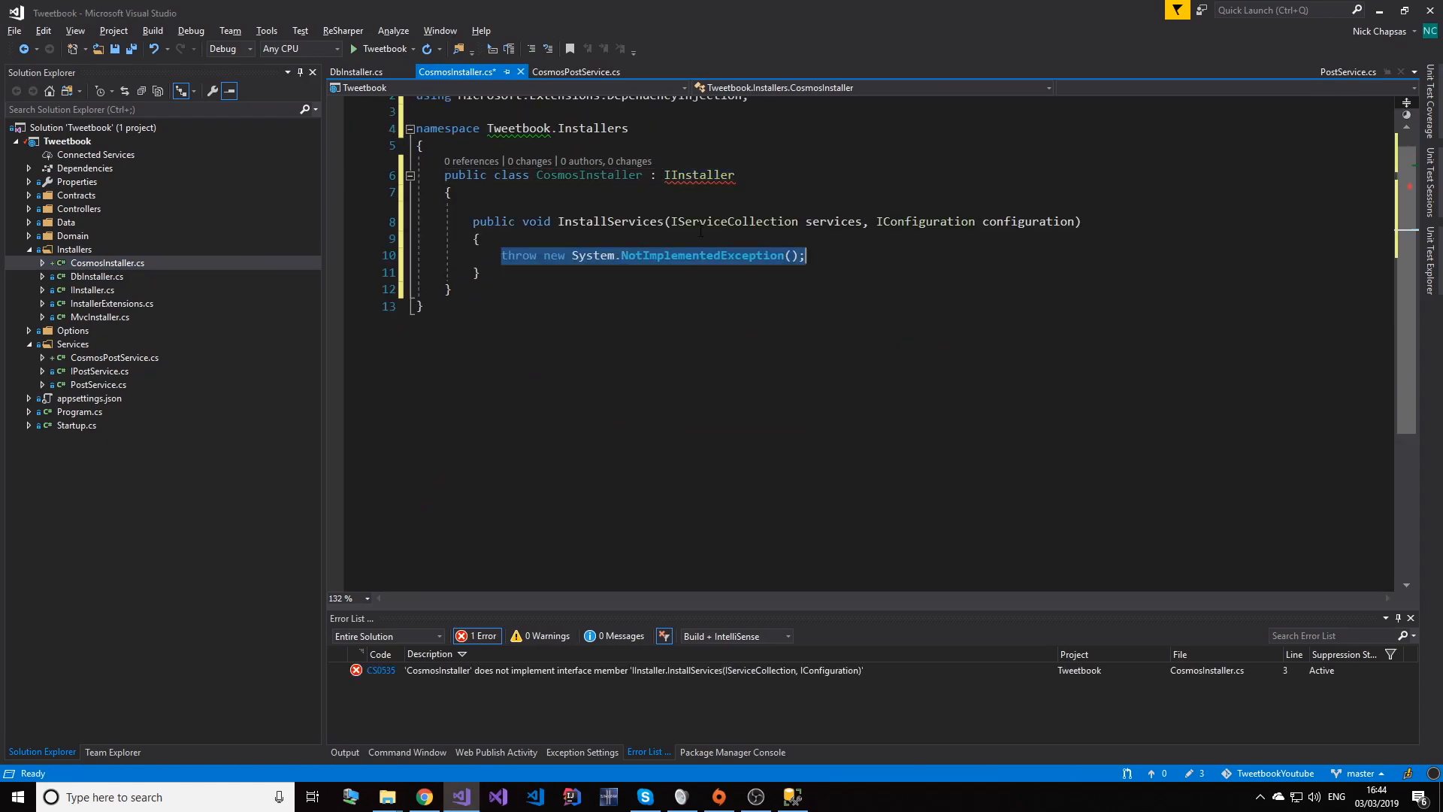
# Start declaring 'var cosmosStoreSettings = new CosmosStoreSettings(' in InstallServices.
pyautogui.write('var cosmosStoreSettings = new CosmosStoreSettings(')
pyautogui.write('services.AddCosmosStore<Post>(cosmosStoreSettings);')
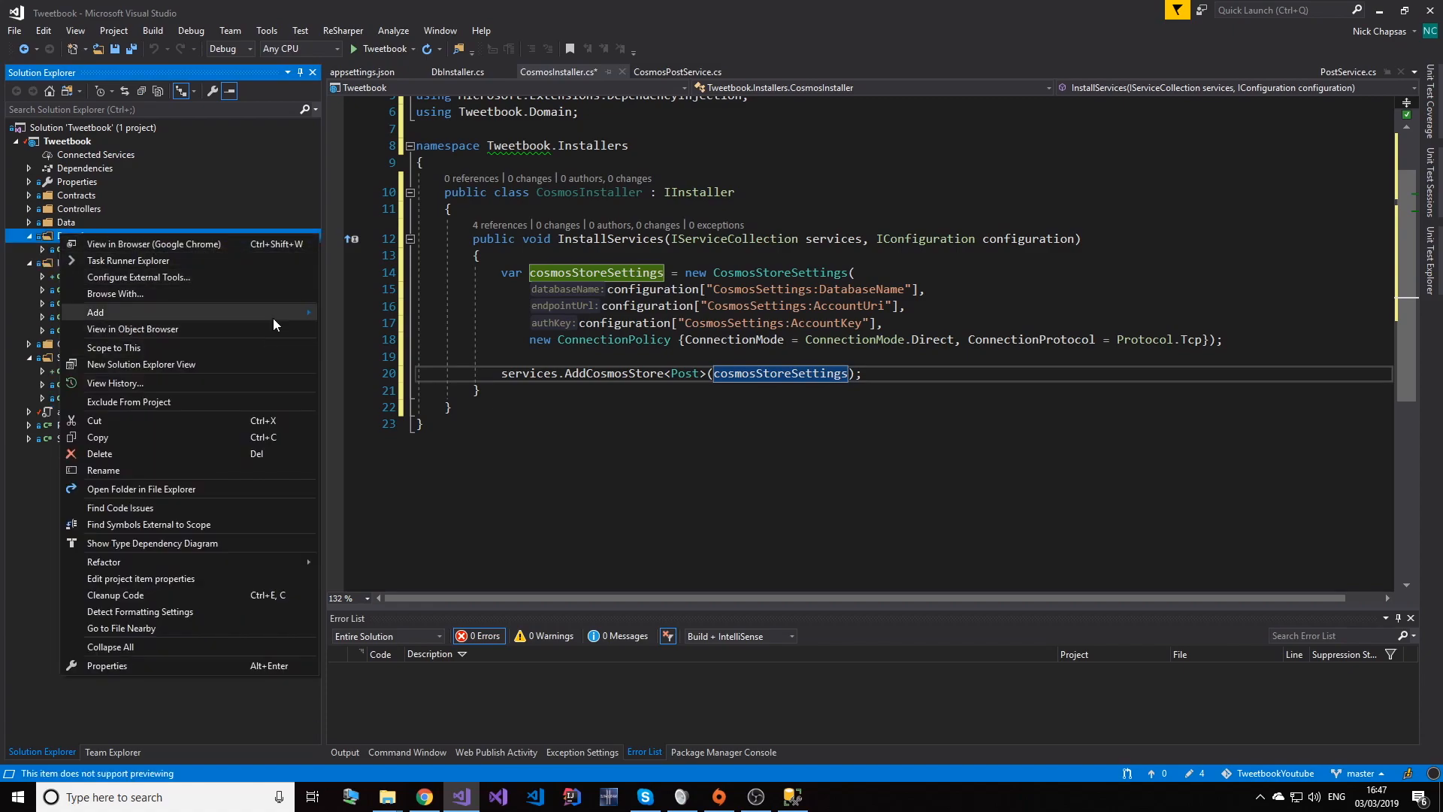
# Save the current file with Ctrl+S before adding the new Domain class.
pyautogui.press('Ctrl+S')
pyautogui.write('return await _cosmosStore.RemoveByIdAsync(postId.ToS)')
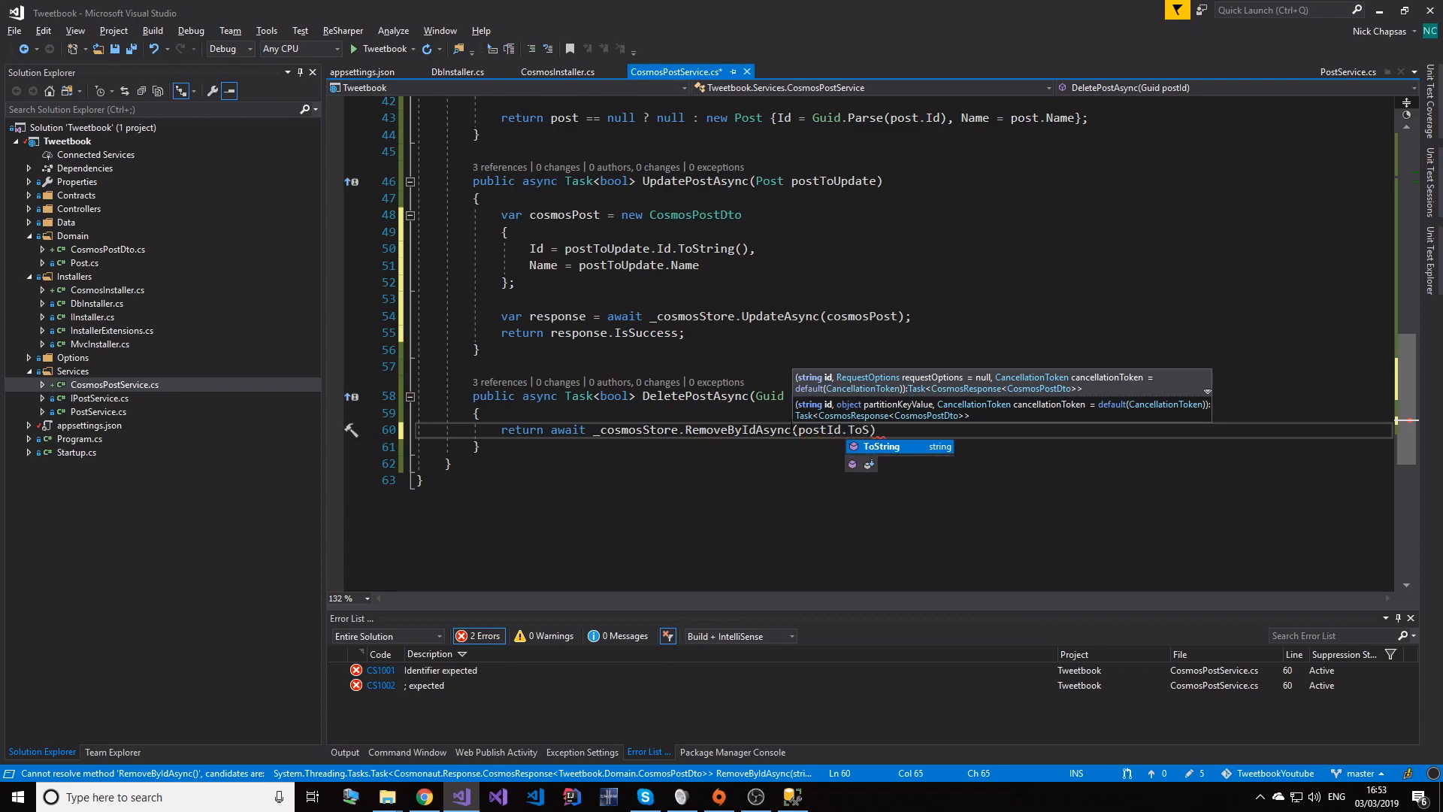
# Complete the RemoveByIdAsync(postId.ToString()) call in DeletePostAsync via IntelliSense.
pyautogui.click(422, 797)
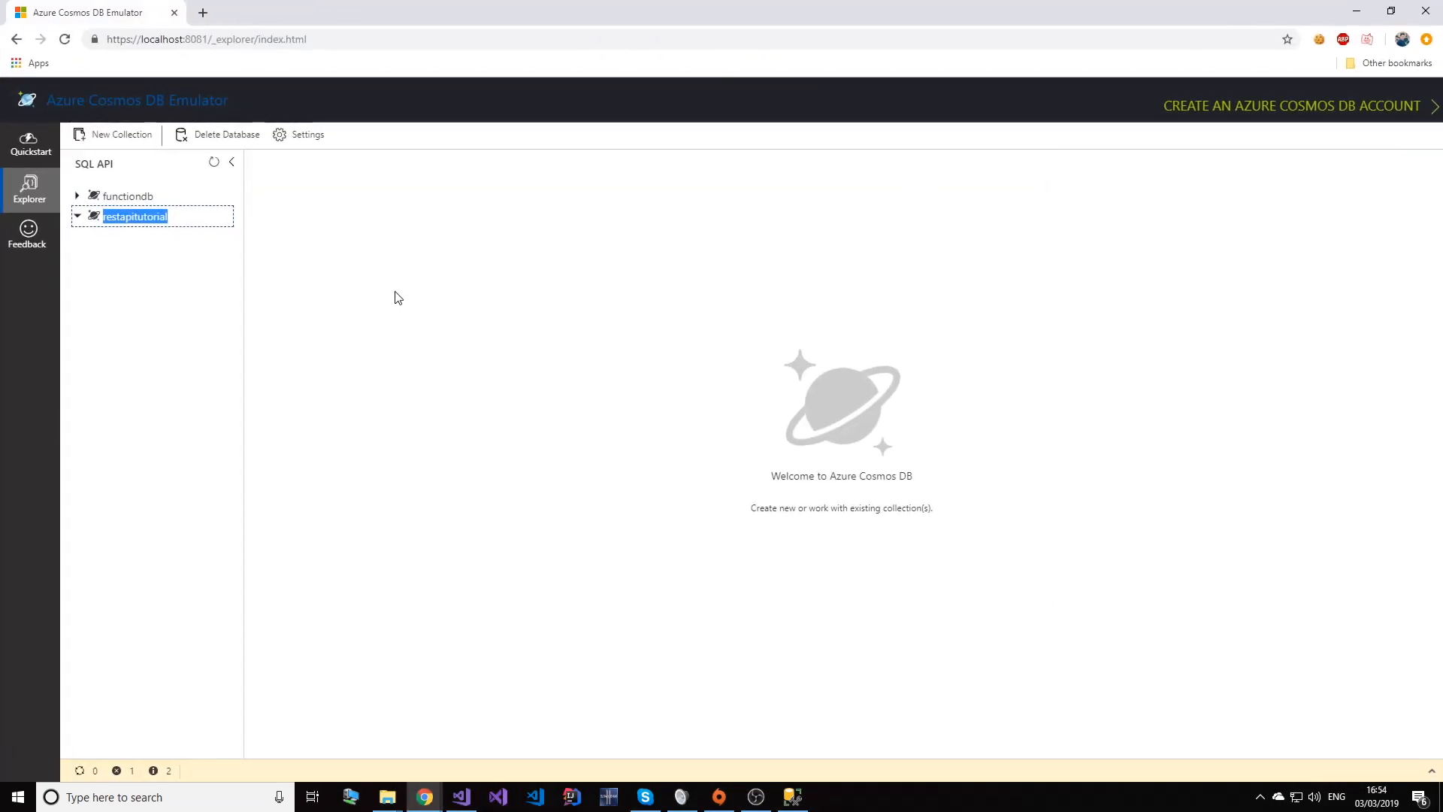